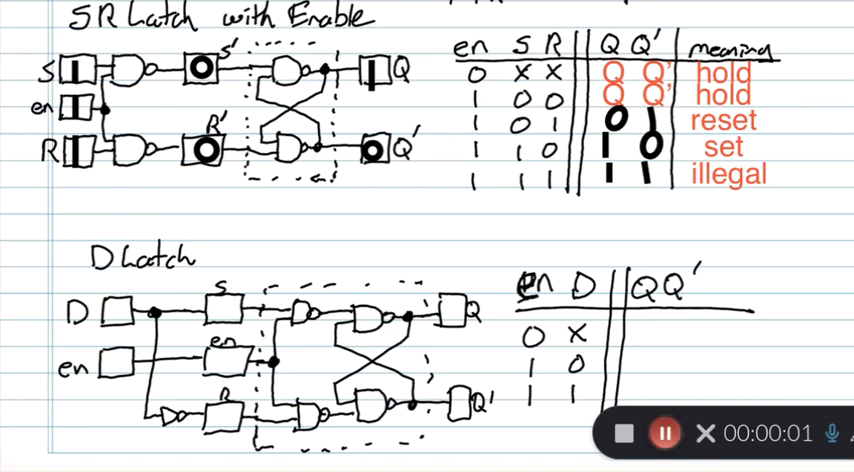
mouse_move(192, 195)
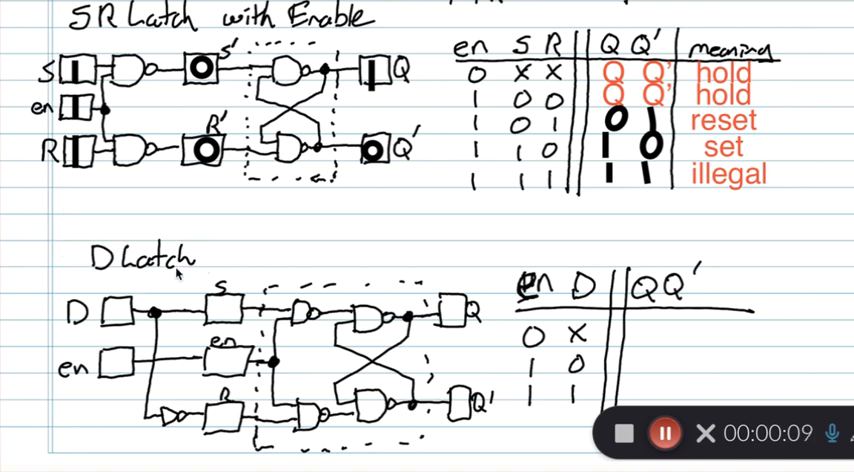
mouse_move(75, 225)
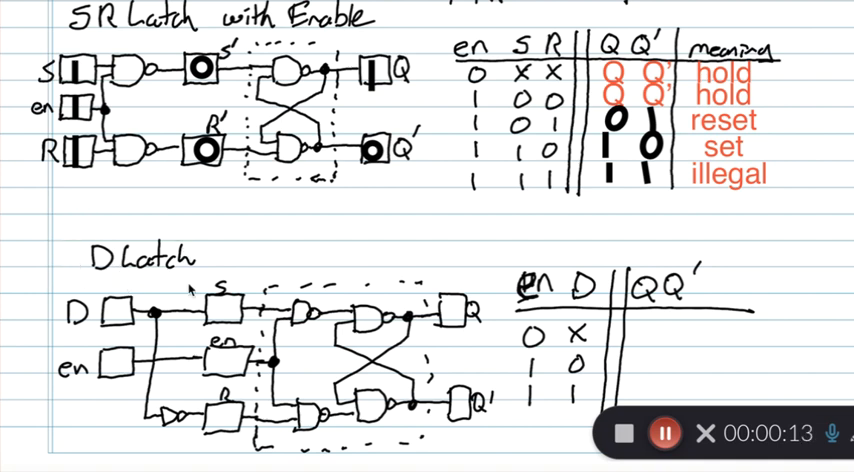
mouse_move(127, 280)
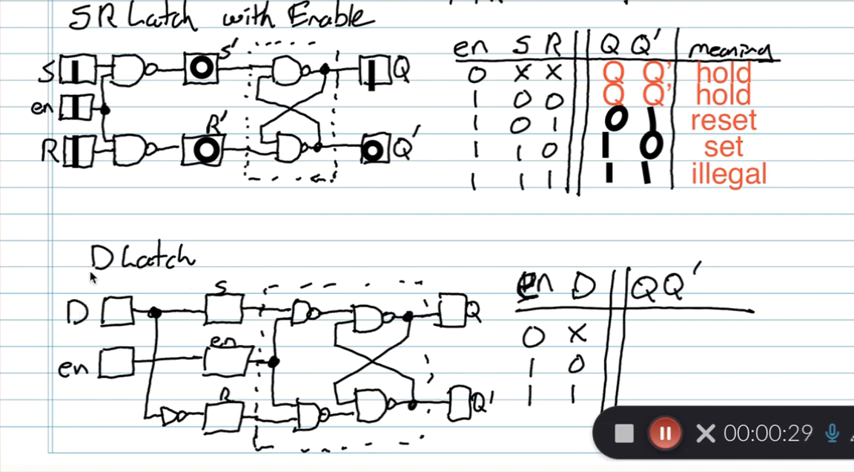
mouse_move(138, 280)
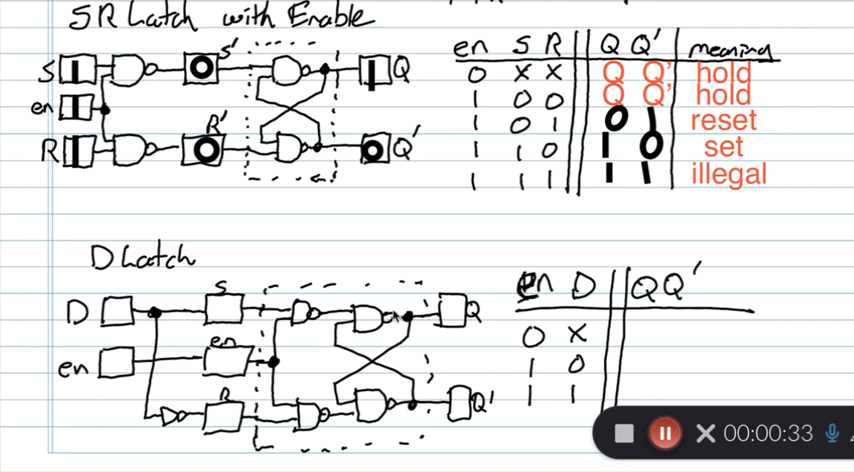
mouse_move(285, 430)
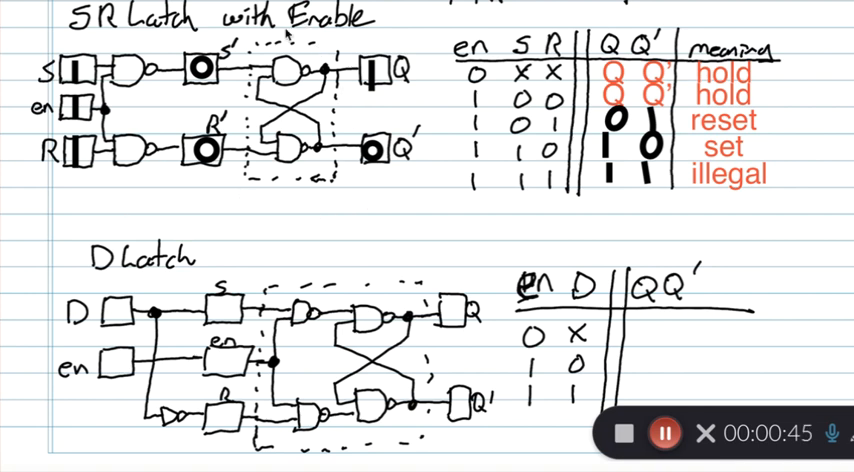
mouse_move(225, 103)
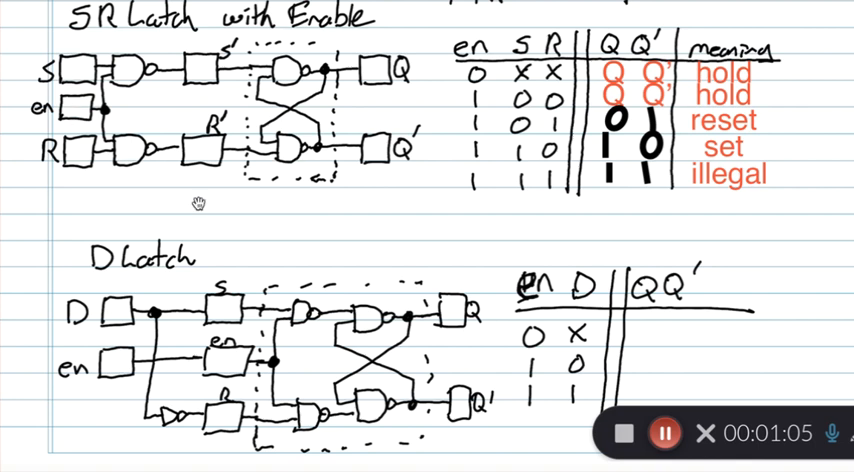
mouse_move(507, 183)
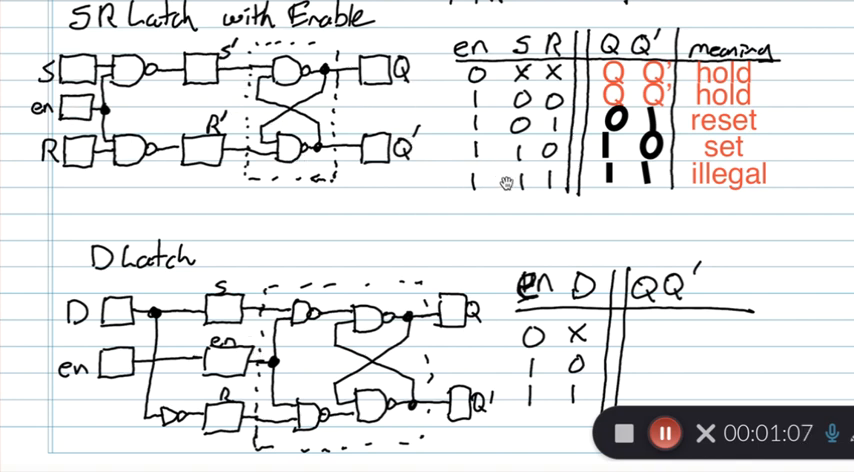
mouse_move(258, 301)
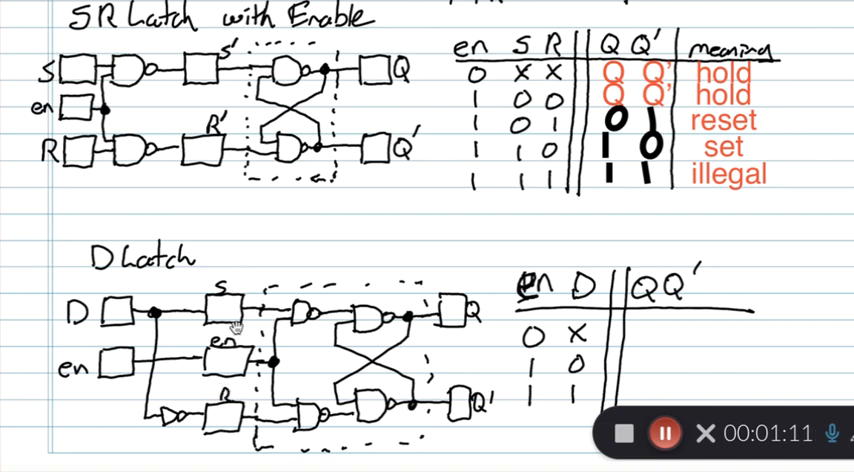
mouse_move(222, 356)
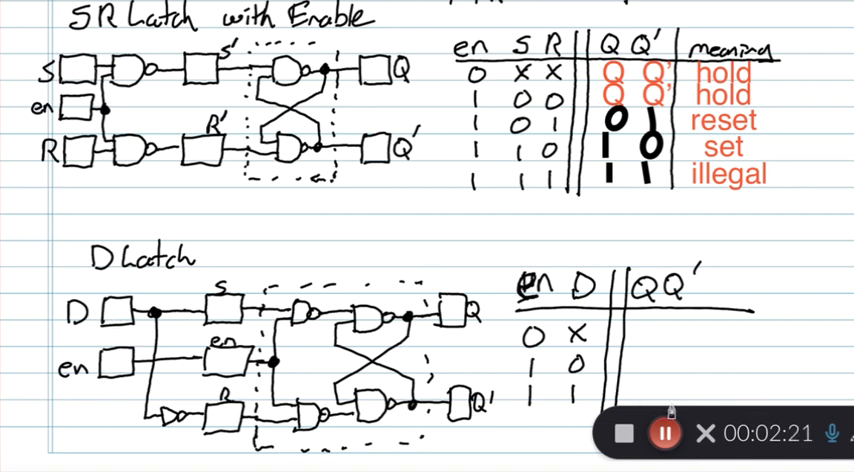
mouse_move(609, 425)
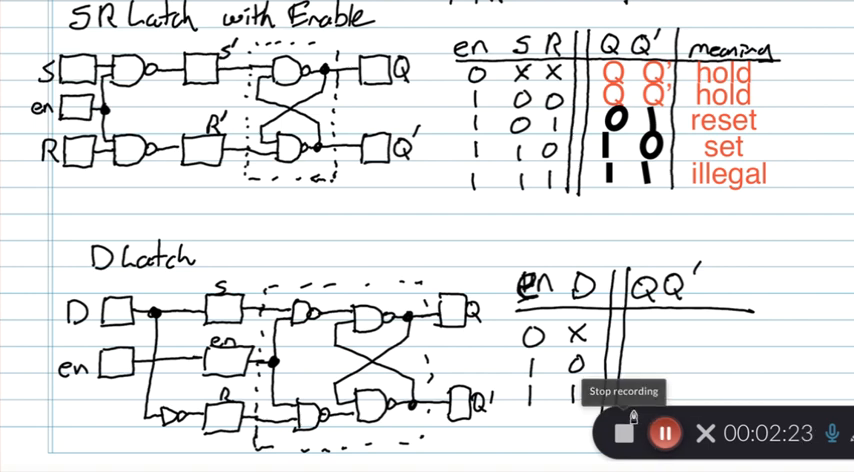